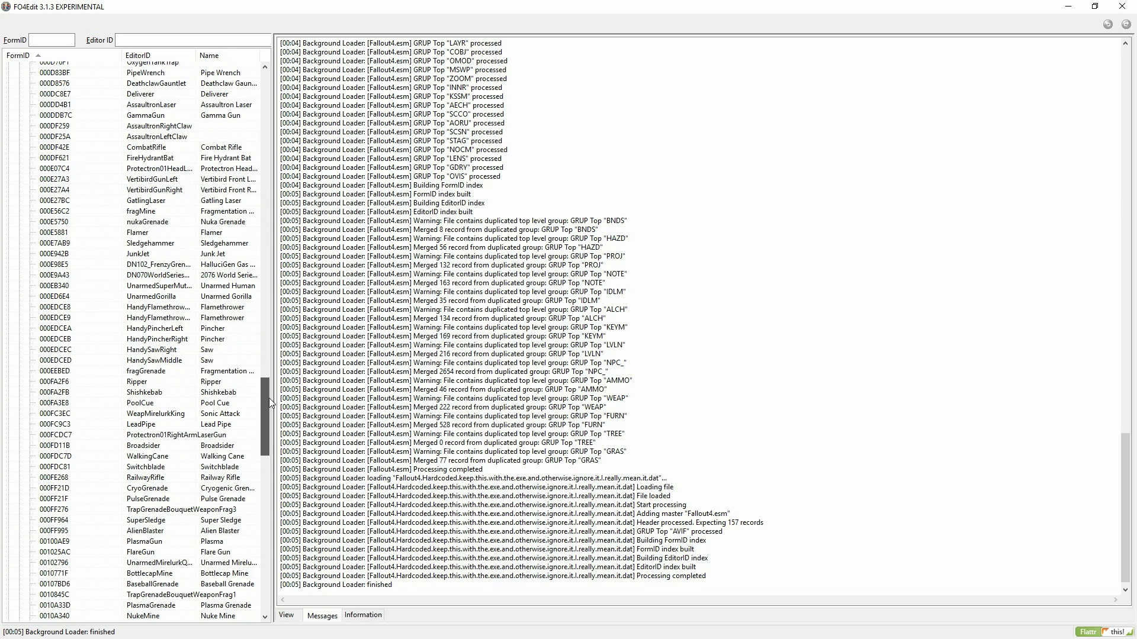
Copy the Ripper weapon as a new record with Editor ID 'Chainsaw', accepting the module warning
right_click(137, 381)
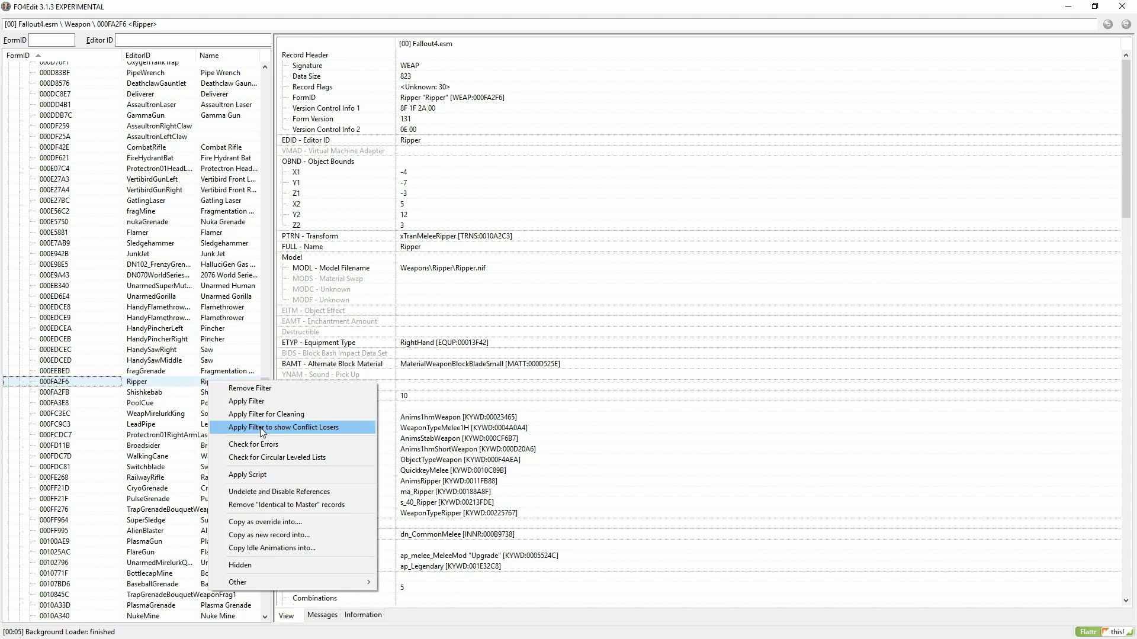
click(284, 428)
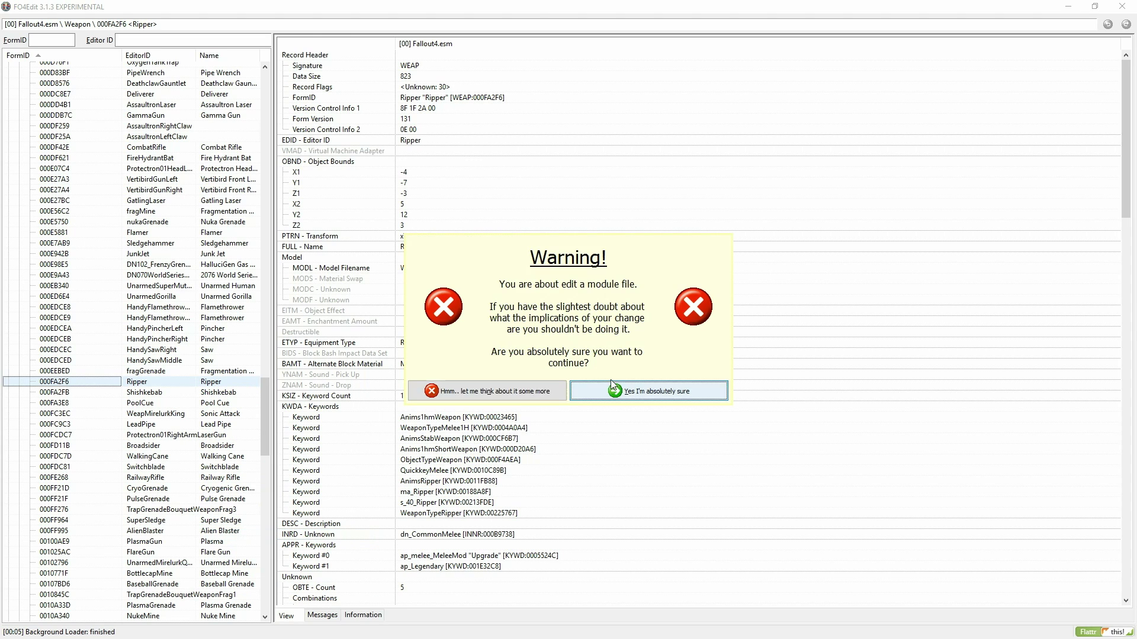
click(649, 391)
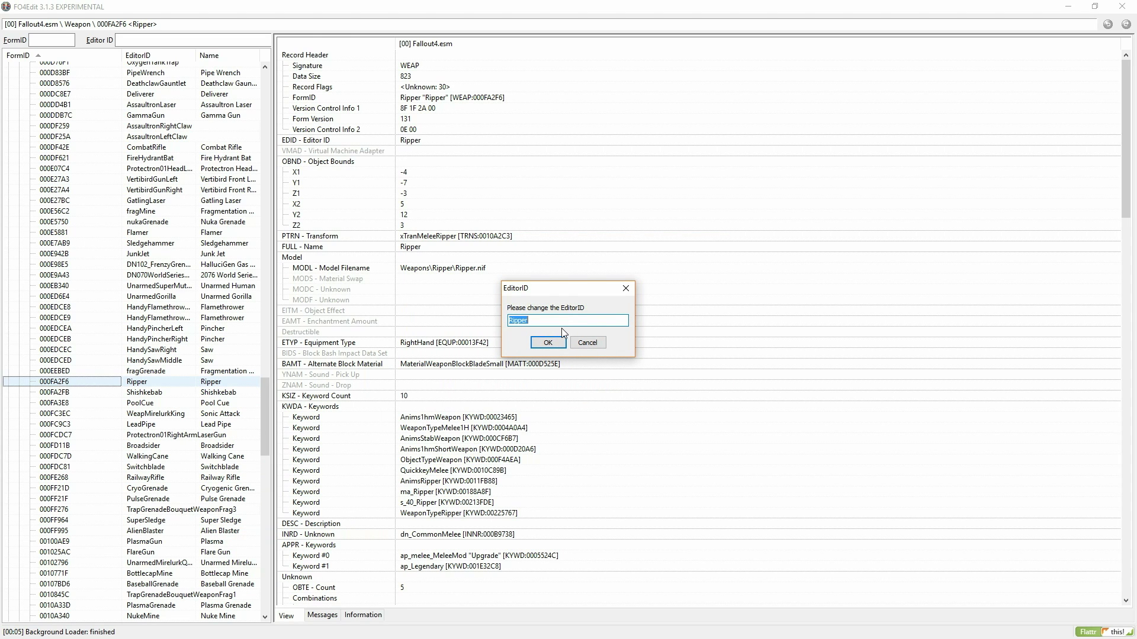
text(Chainsaw)
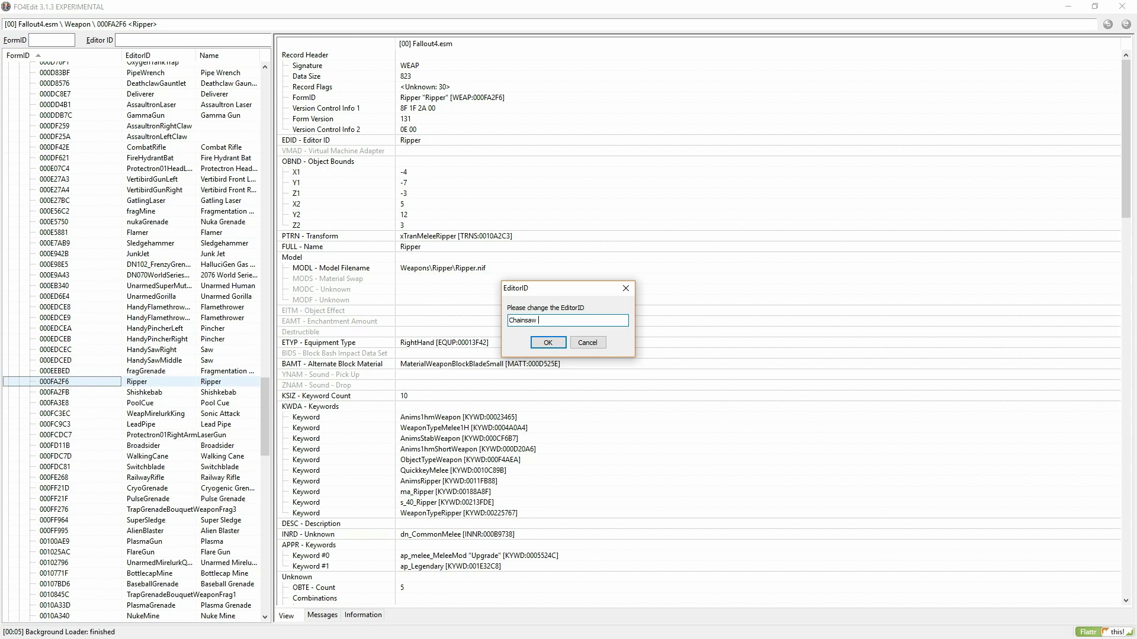
Confirm the Editor ID and target a new plugin file named 'Naming Items'
click(547, 342)
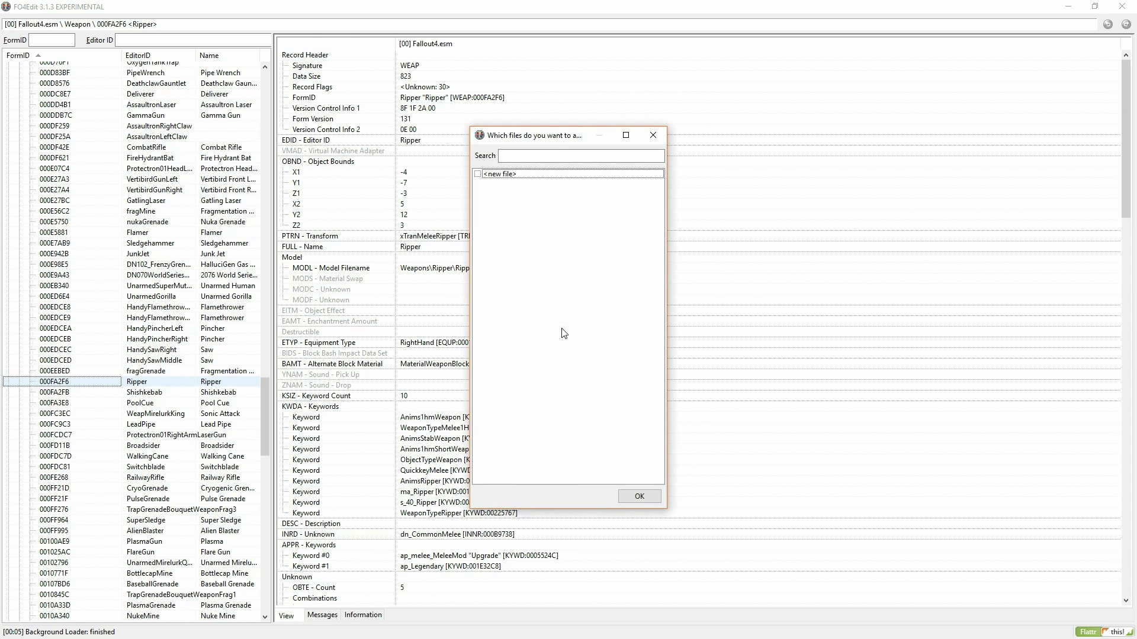
click(638, 497)
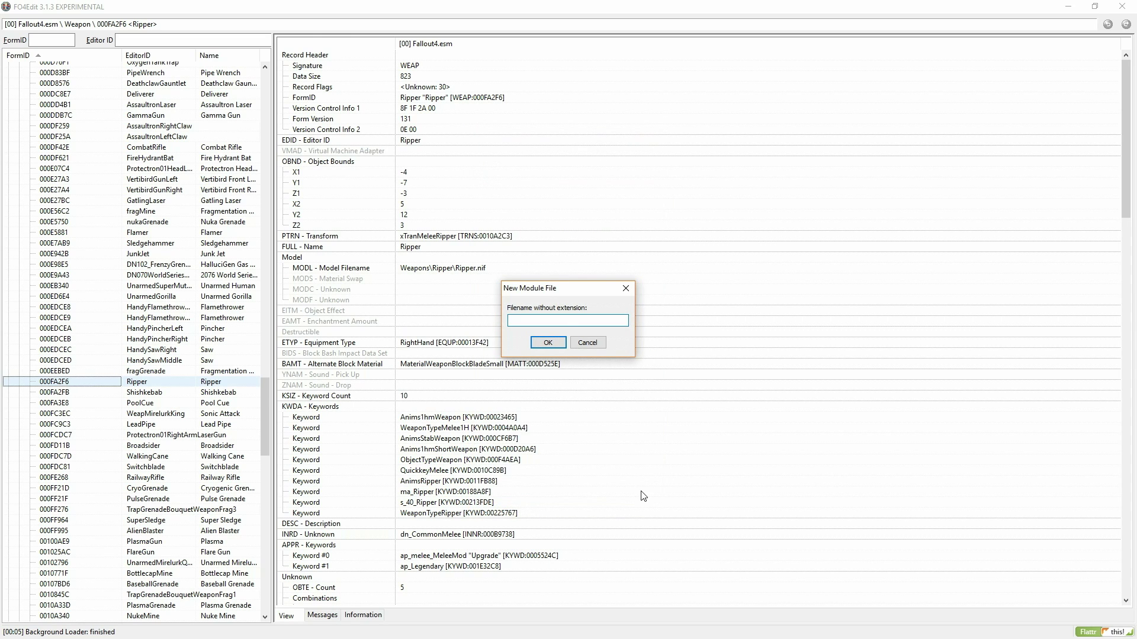
text(Naming Items)
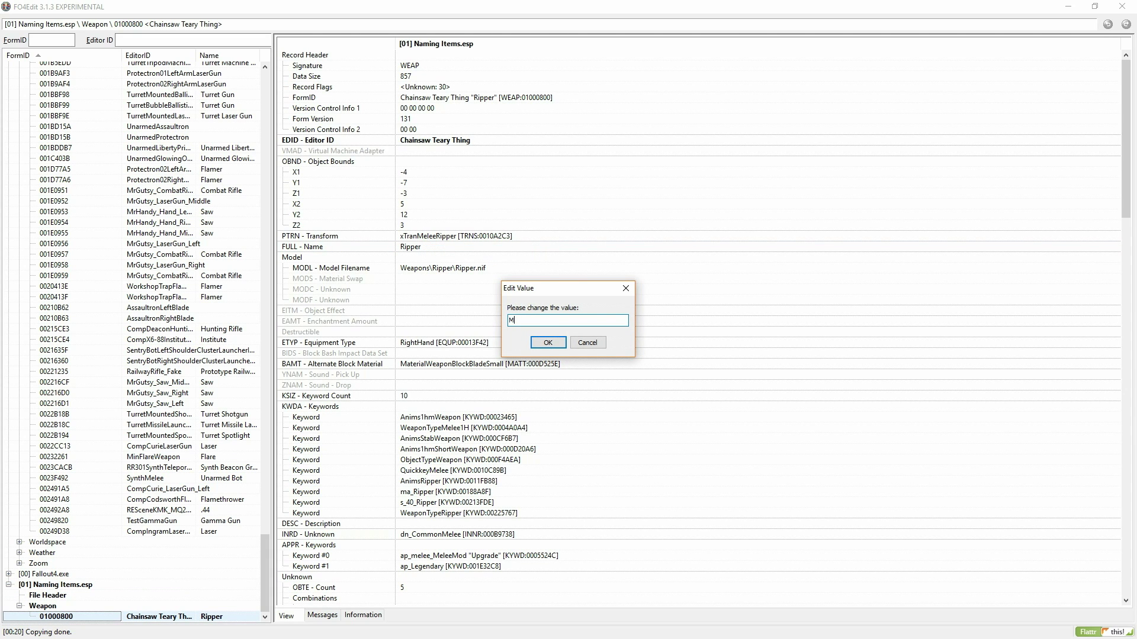
Set the weapon's FULL - Name to 'Mini Chainsaw' and save Naming Items.esp on exit
click(548, 342)
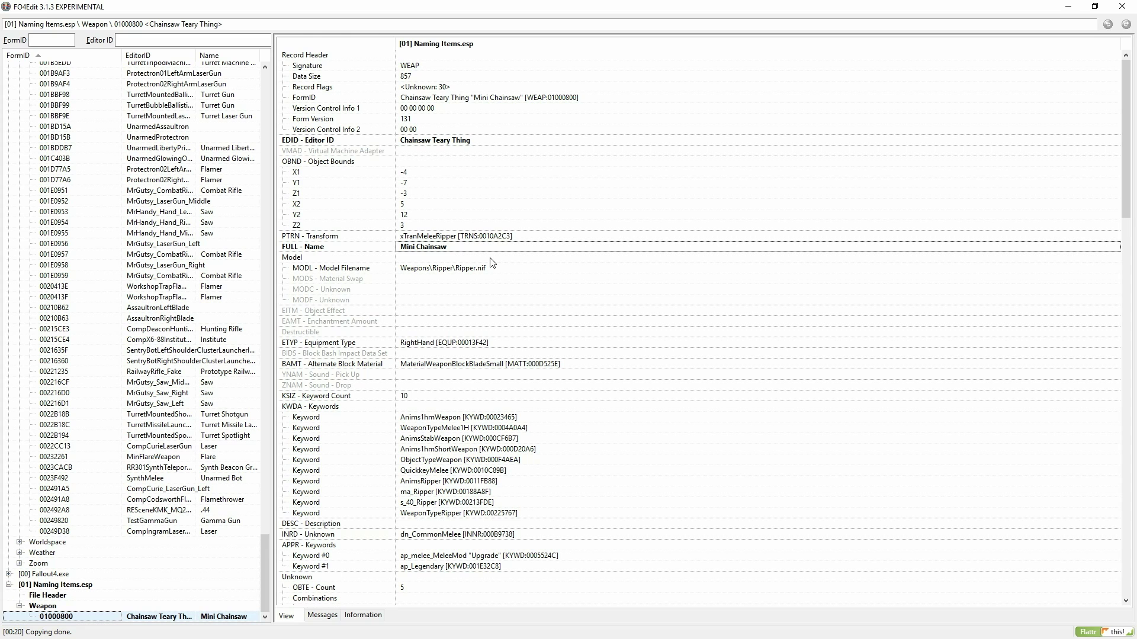
mouse_move(511, 319)
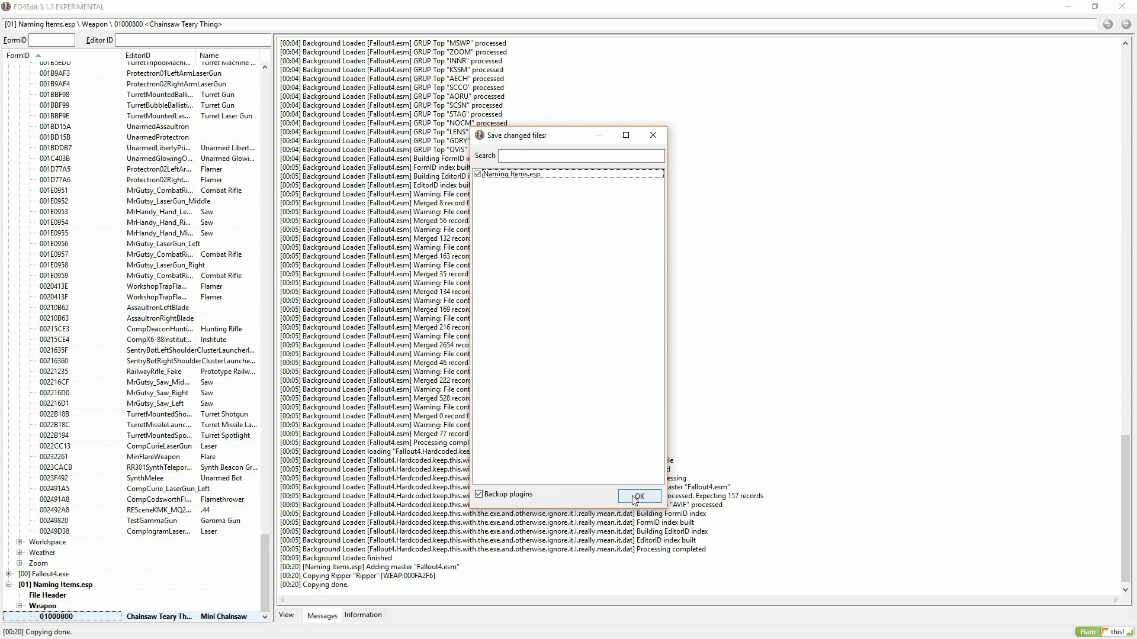
click(639, 496)
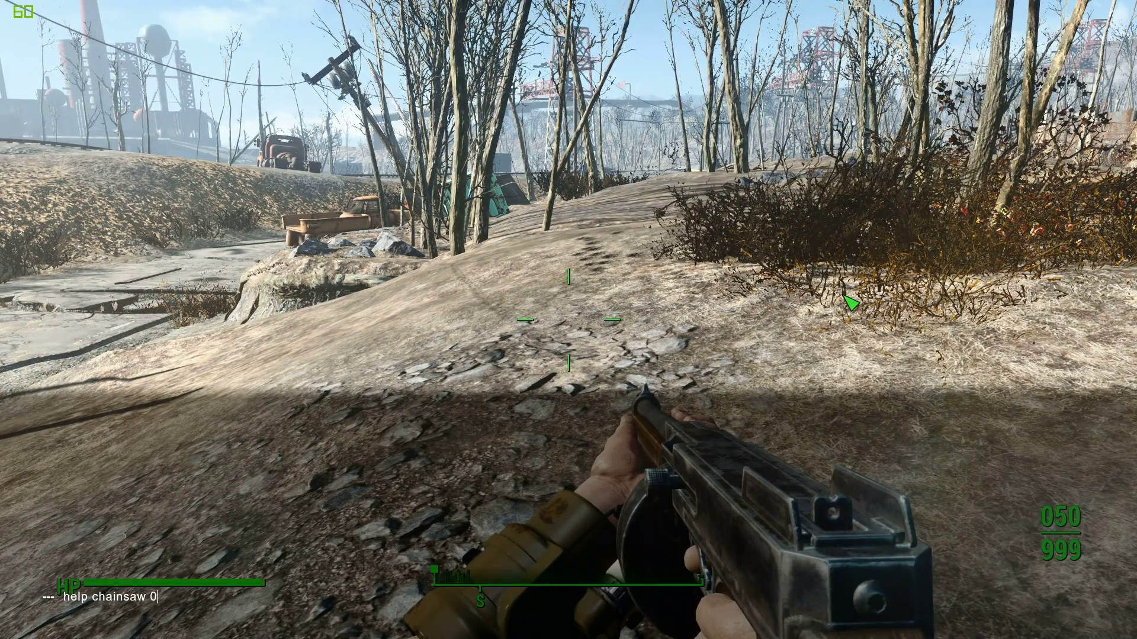
Run 'help chainsaw 0' and player.placeatme in the console, then view Mini Chainsaw in the Pip-Boy
key(Enter)
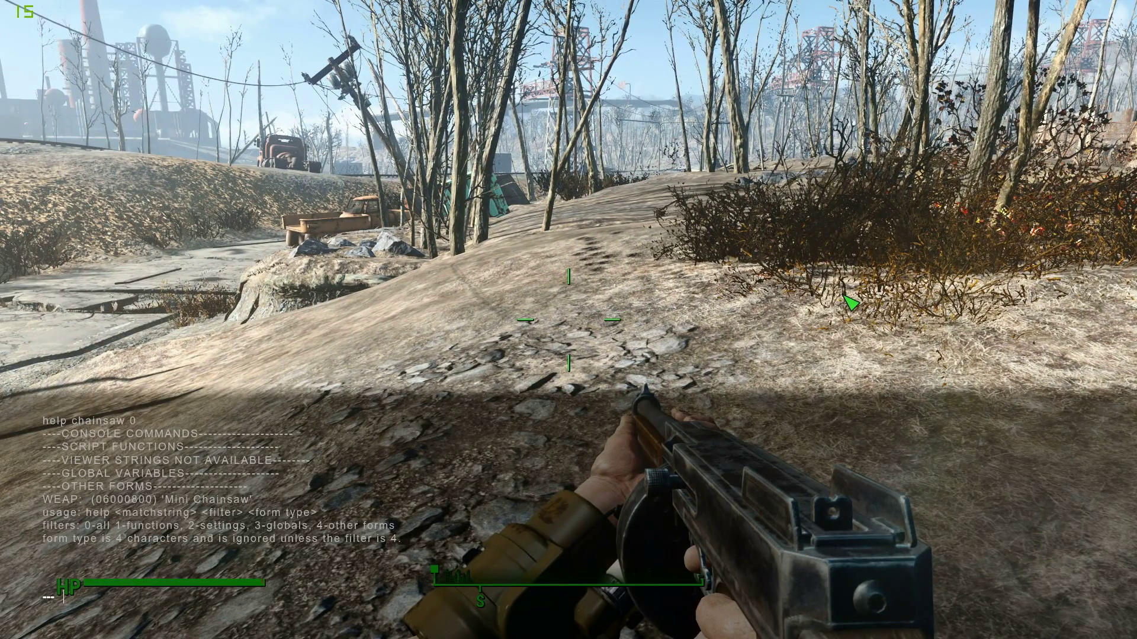
text(player.placeatme)
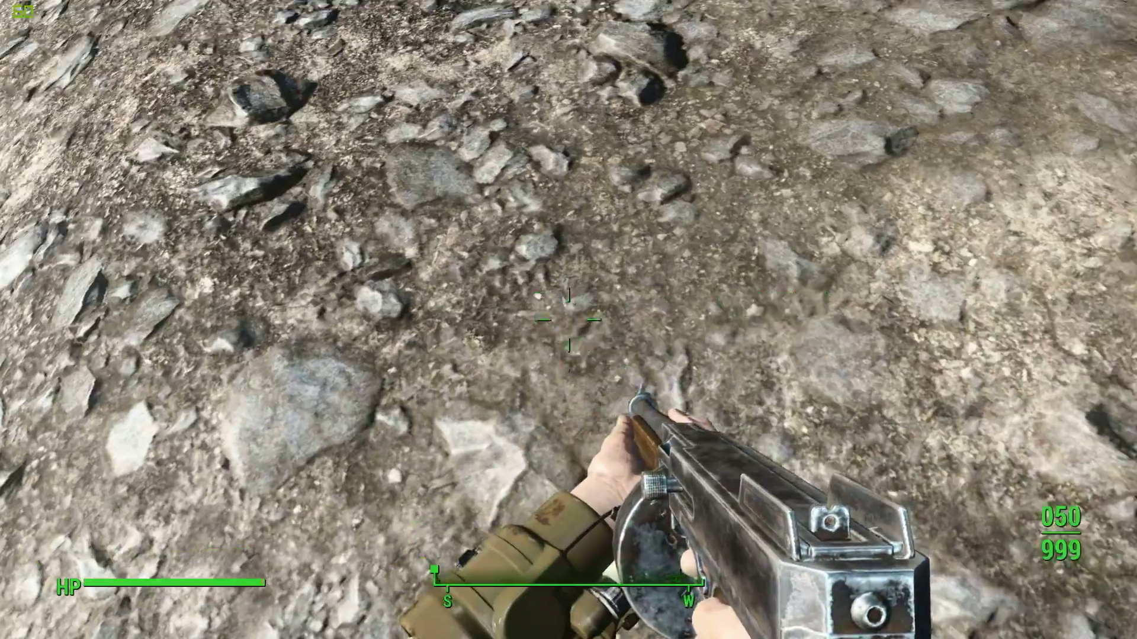
key(tab)
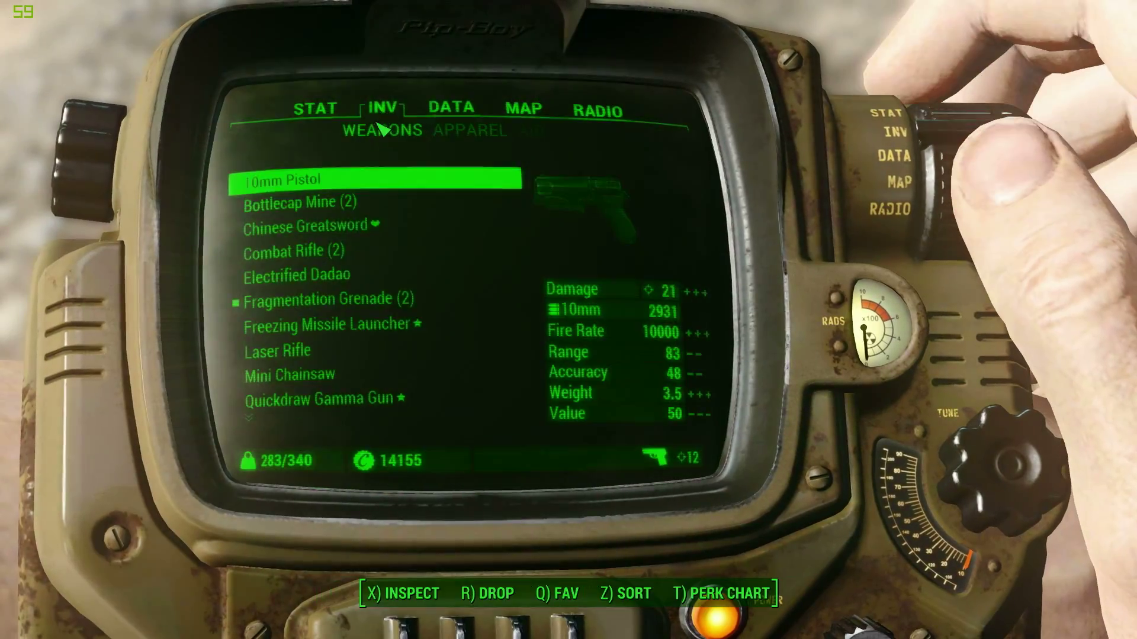